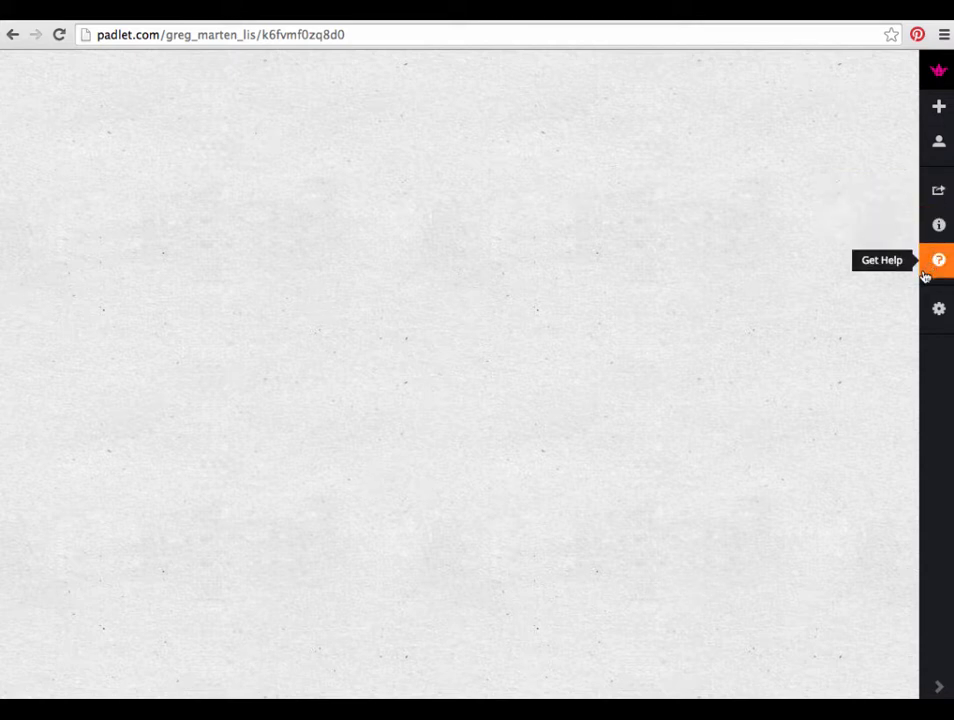
# Bring up the padlet's settings panel showing the basic info options
pyautogui.click(938, 308)
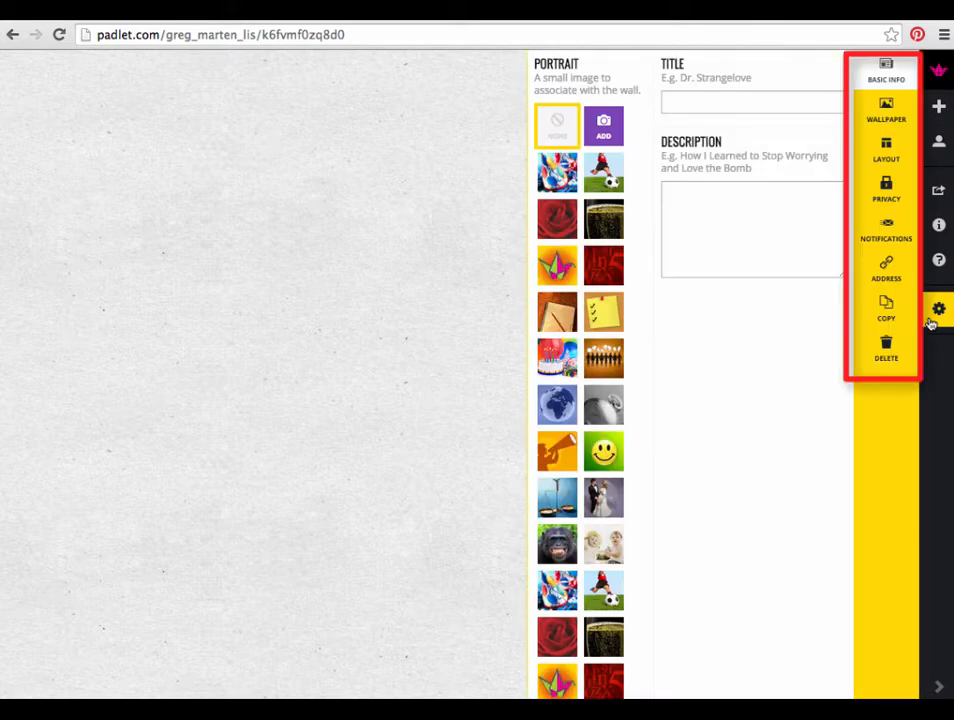
# Name the padlet 'Venn Diagram', describe it as 'directions' and choose the globe portrait
pyautogui.click(886, 108)
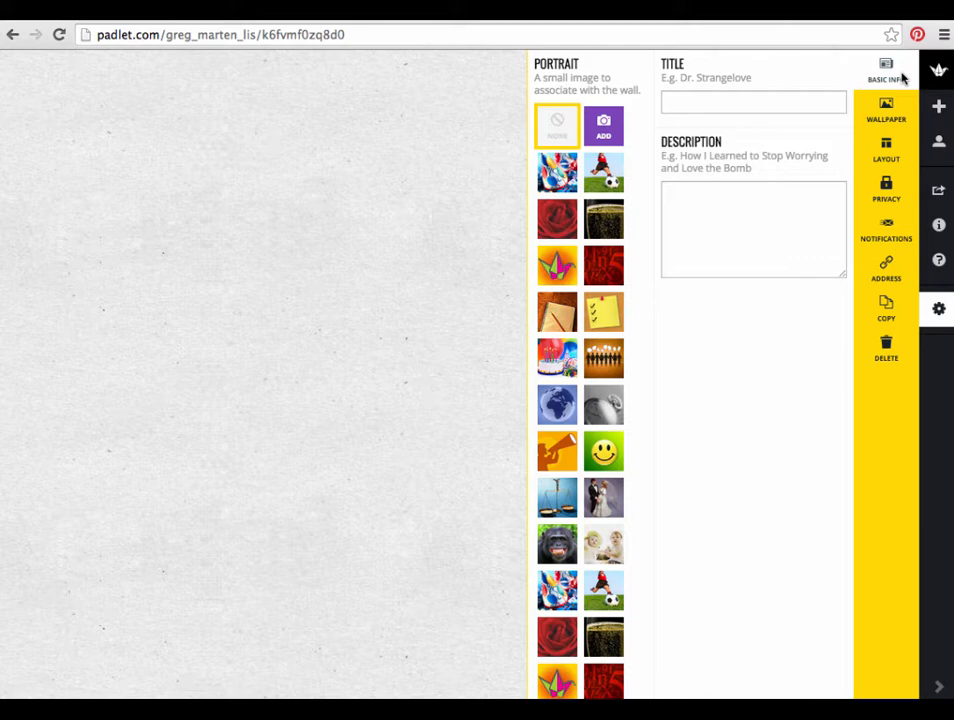
pyautogui.click(752, 102)
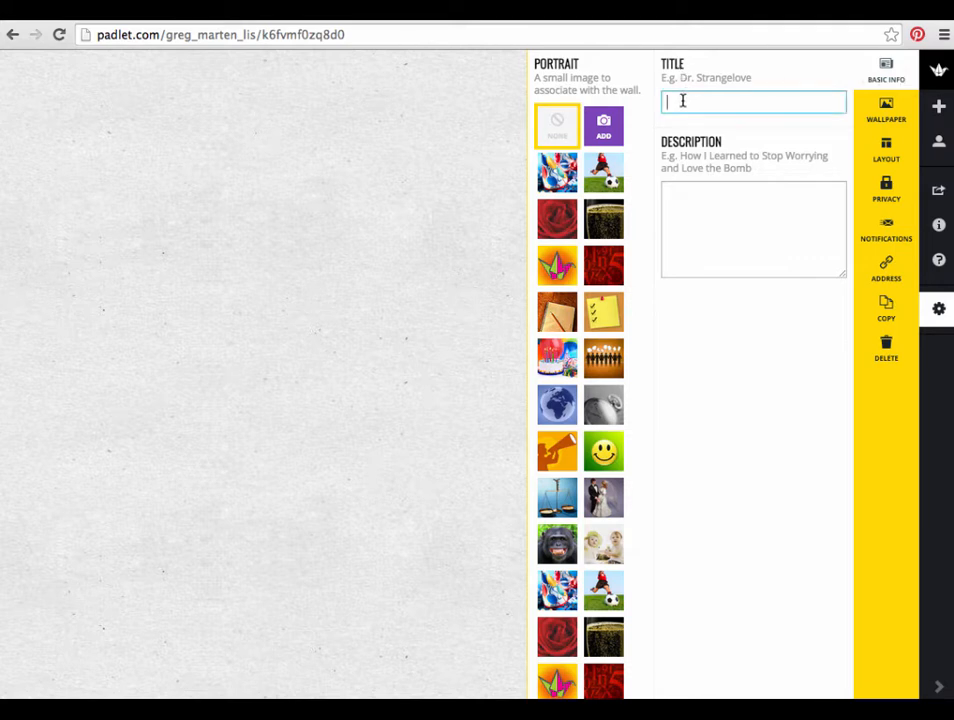
pyautogui.write('Venn Diagram')
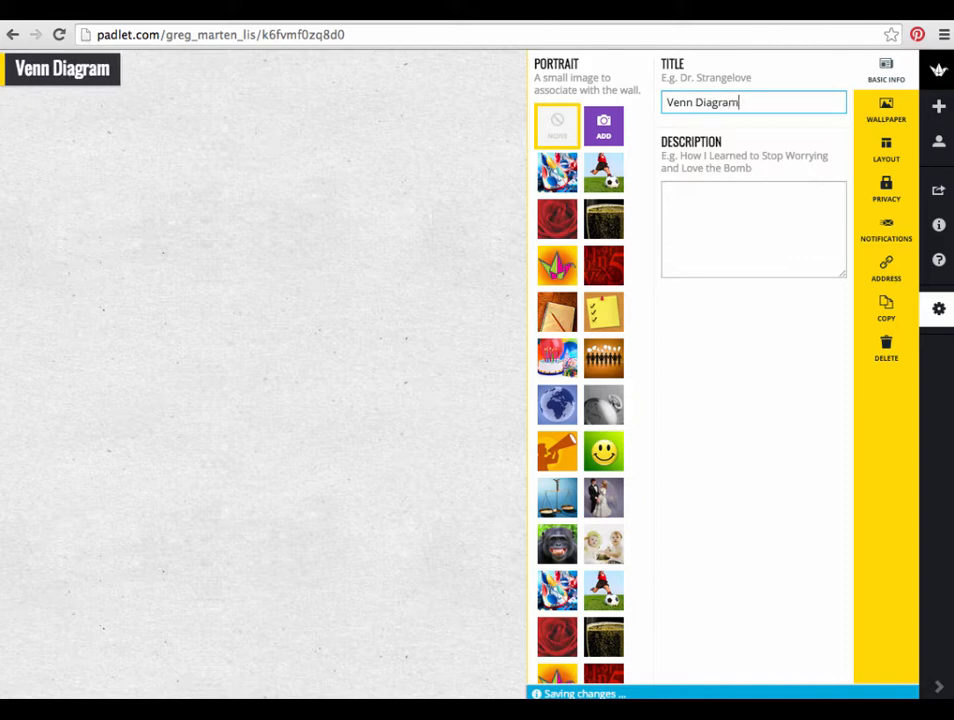
pyautogui.click(752, 228)
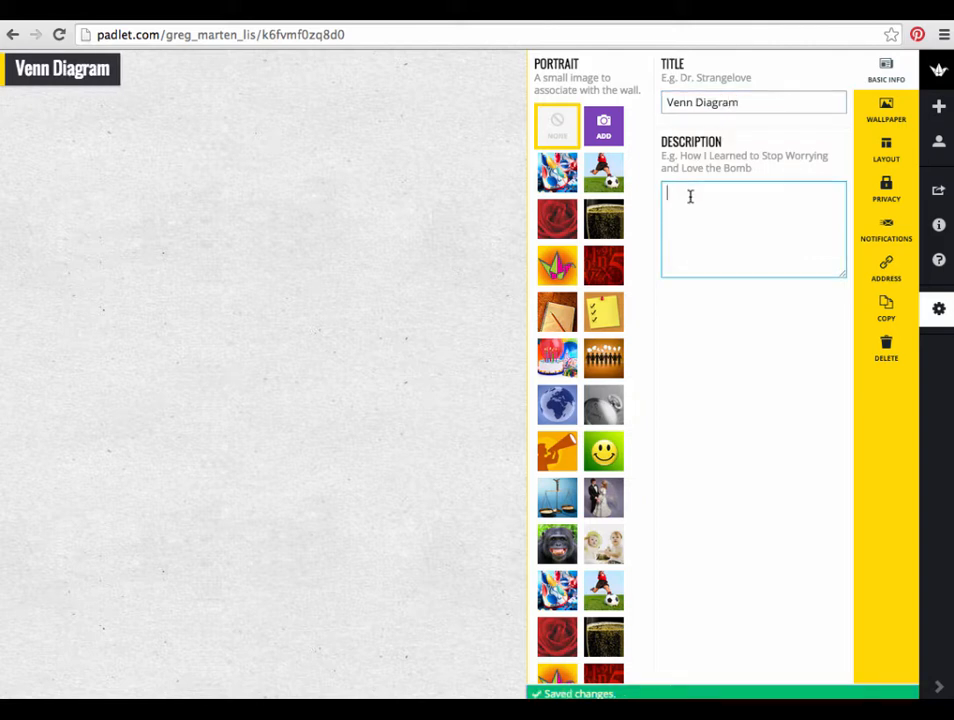
pyautogui.write('directions')
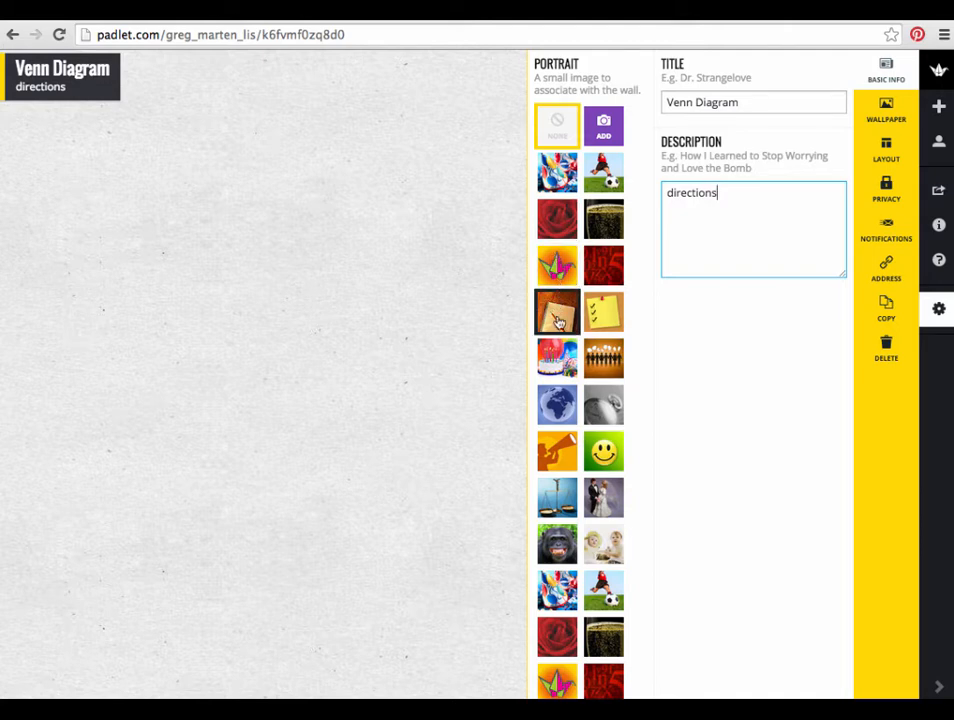
pyautogui.click(556, 404)
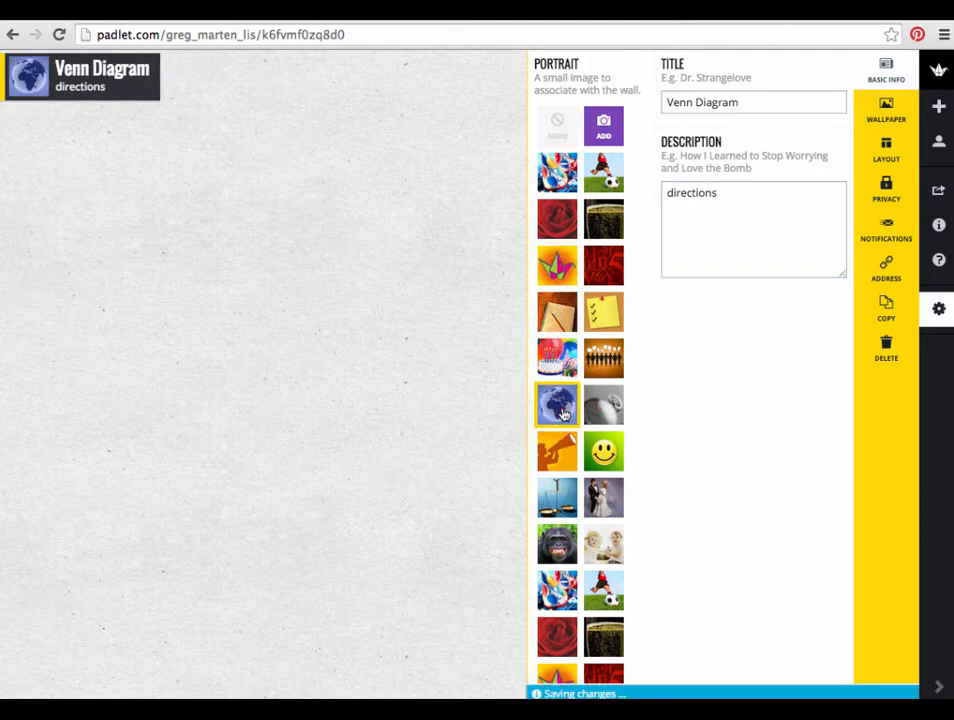
pyautogui.click(556, 264)
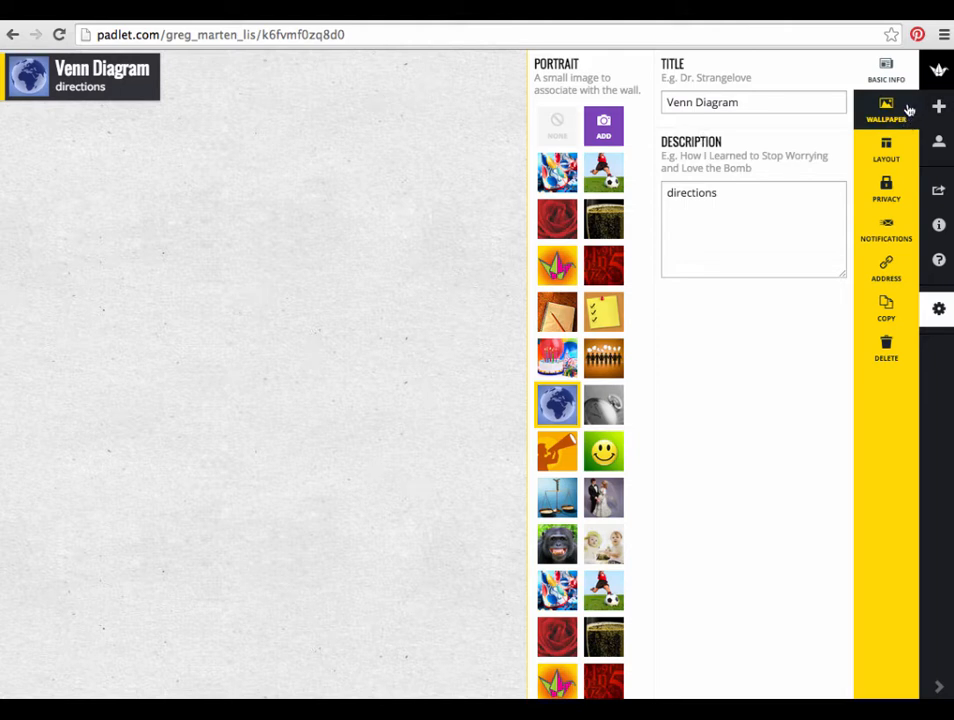
# Start a custom wallpaper upload from the computer via Add Your Own
pyautogui.click(884, 108)
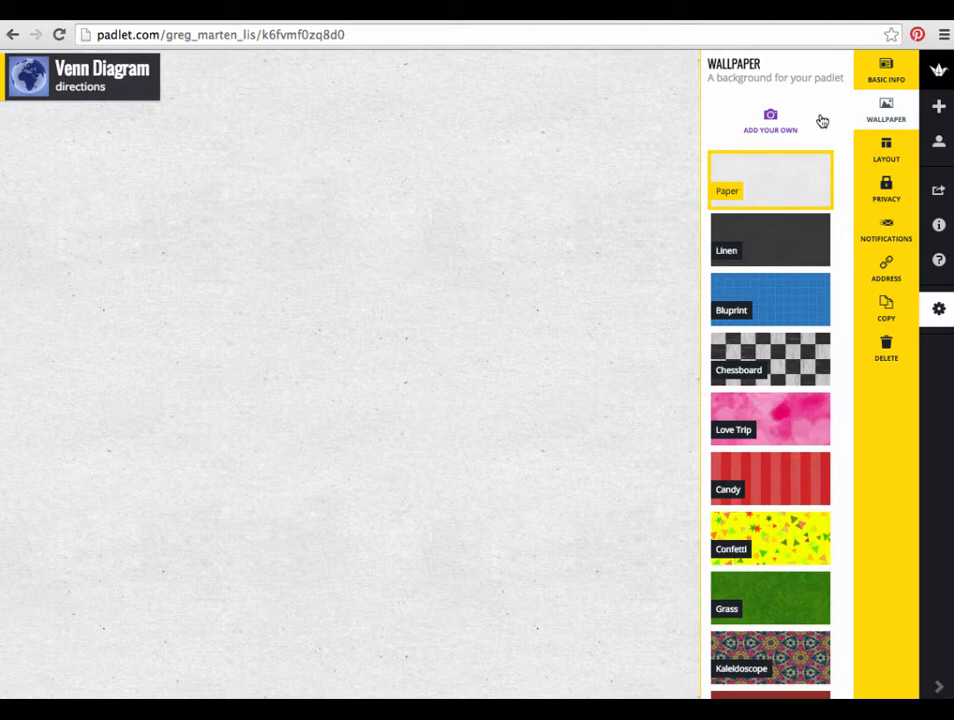
pyautogui.click(770, 120)
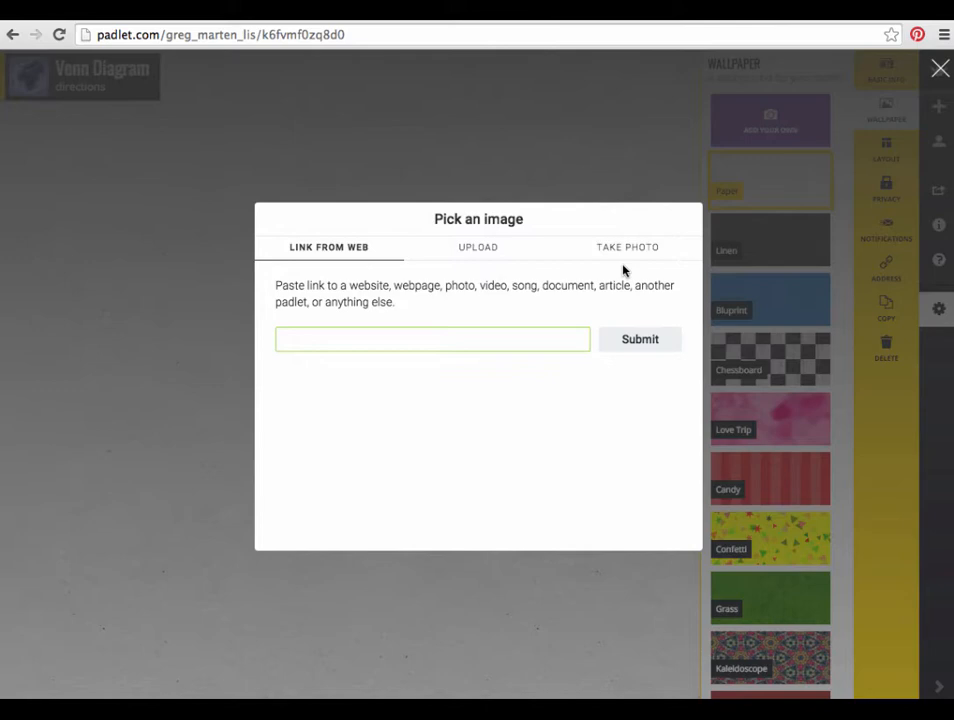
pyautogui.moveTo(464, 268)
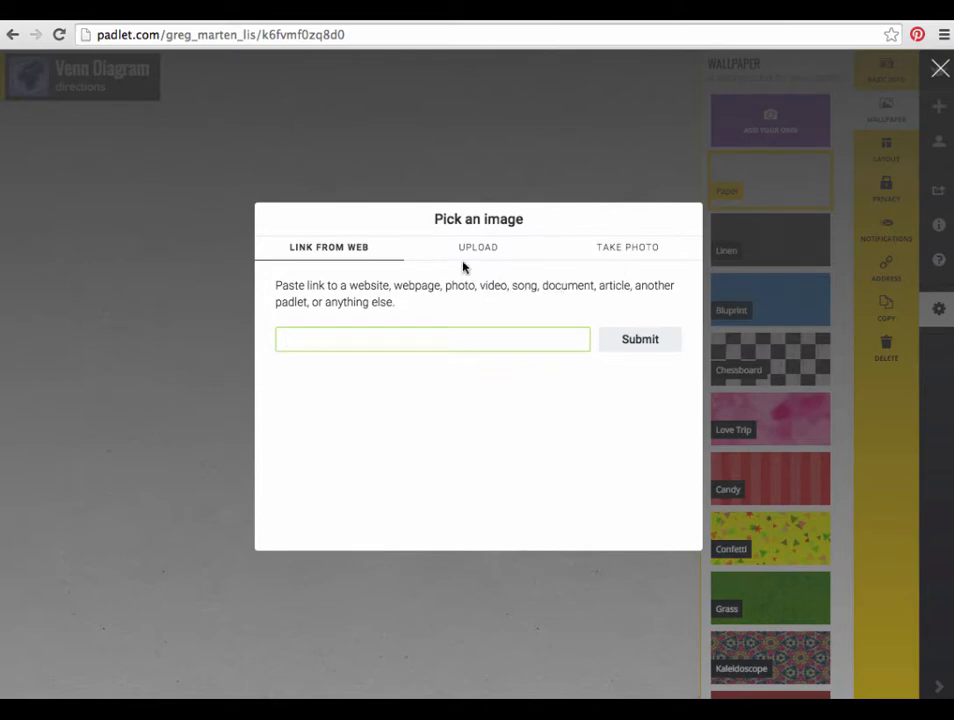
pyautogui.click(478, 248)
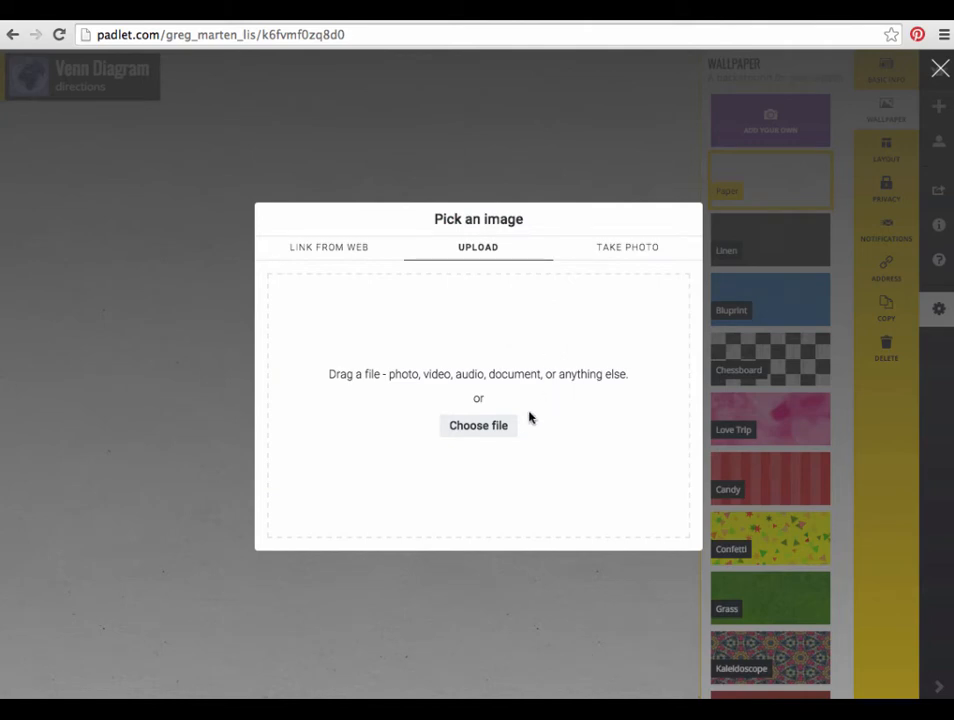
pyautogui.click(478, 424)
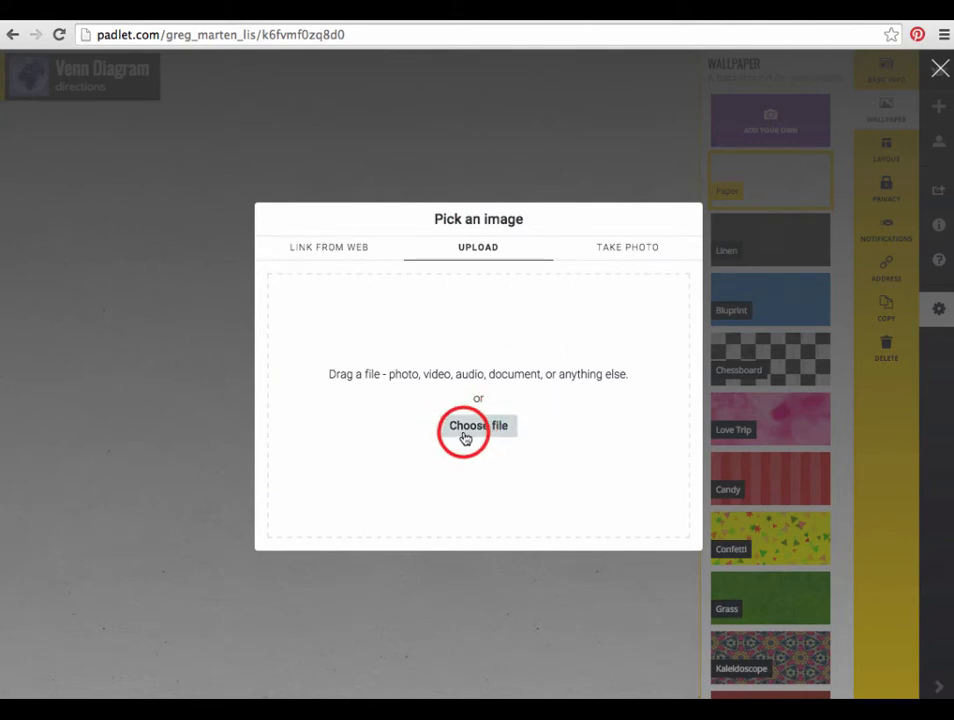
pyautogui.click(478, 424)
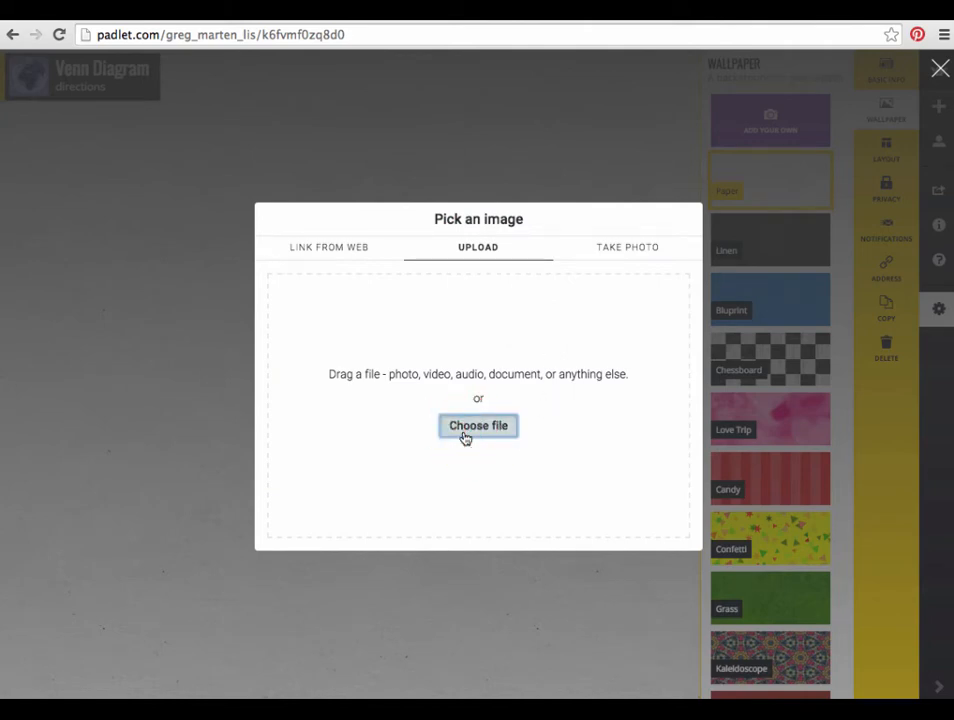
# Upload venn.png from the Desktop so its confirmation preview appears
pyautogui.click(478, 424)
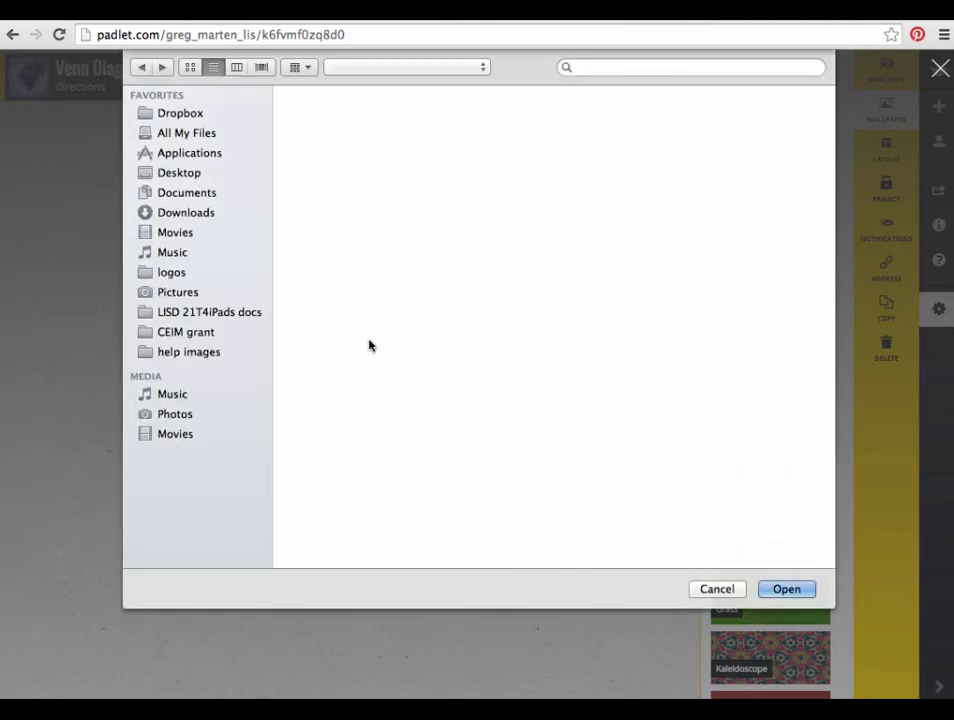
pyautogui.click(180, 172)
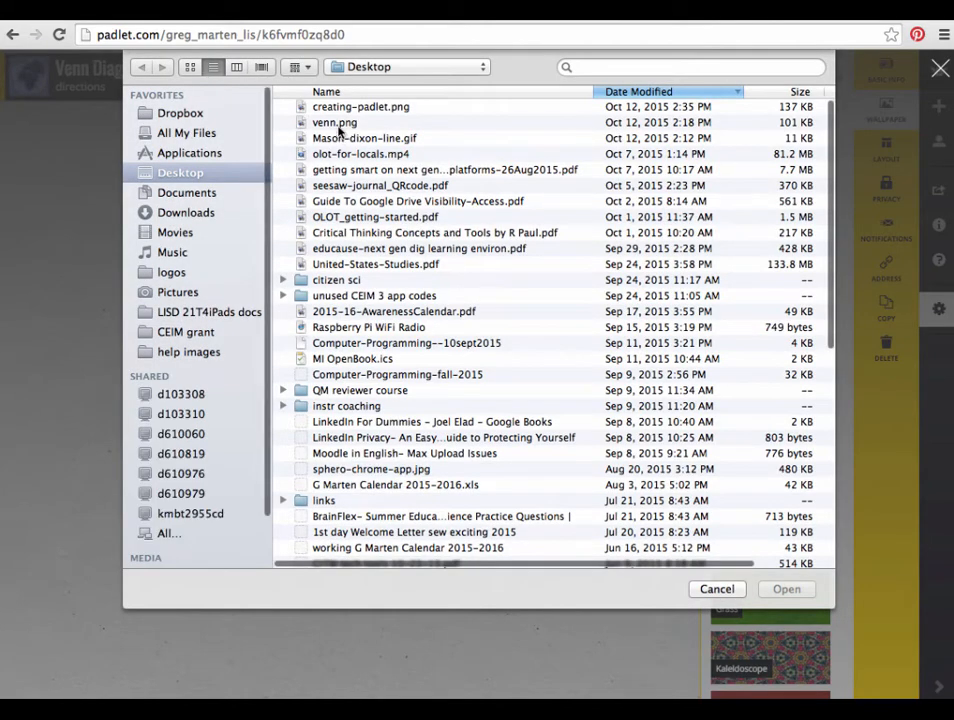
pyautogui.click(334, 122)
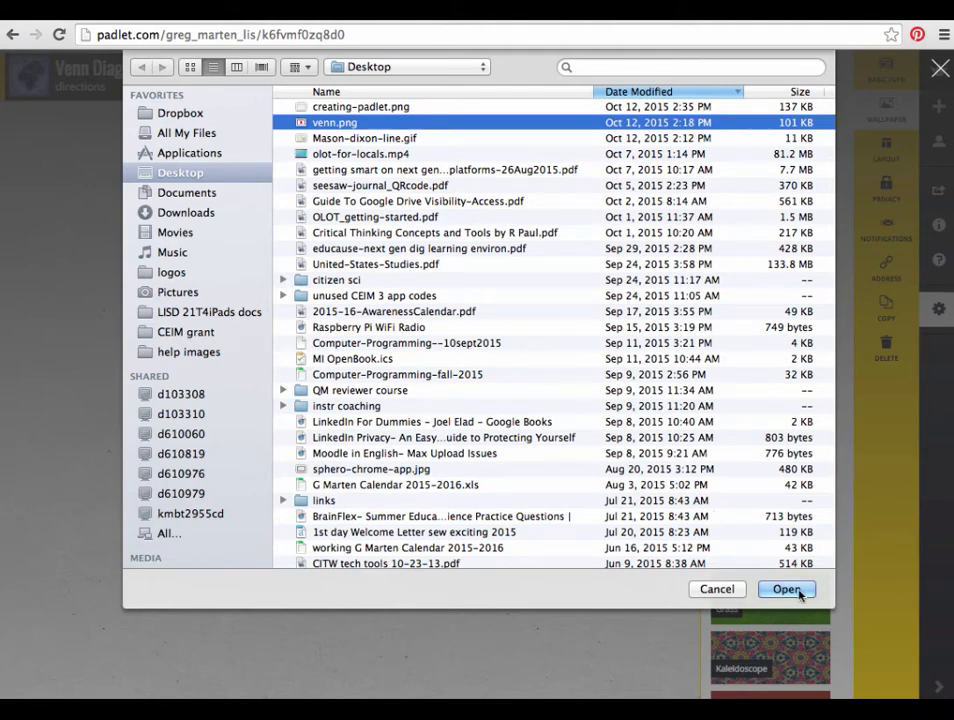
pyautogui.click(786, 588)
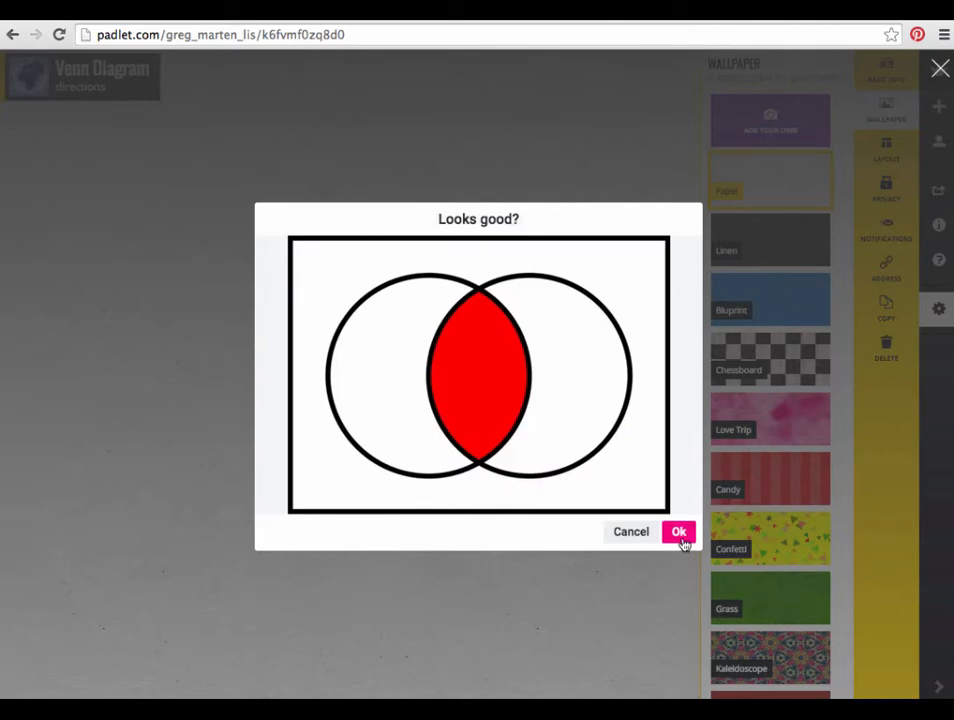
# Accept the uploaded Venn diagram image as the wall's wallpaper
pyautogui.click(680, 532)
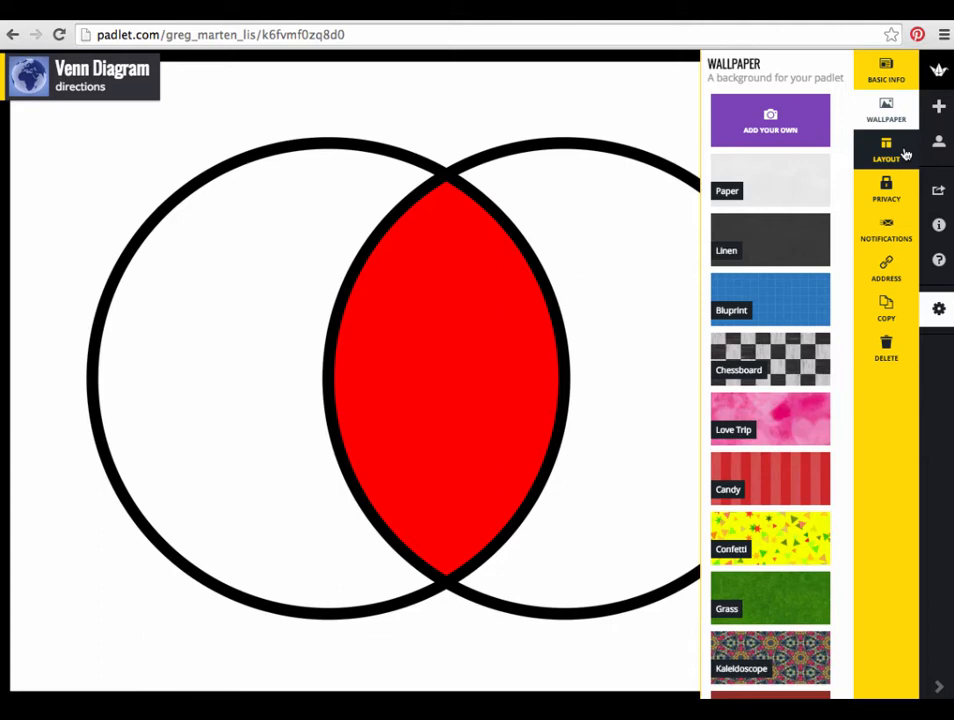
# Show the Freeform, Stream and Grid layout options with Freeform selected
pyautogui.click(886, 150)
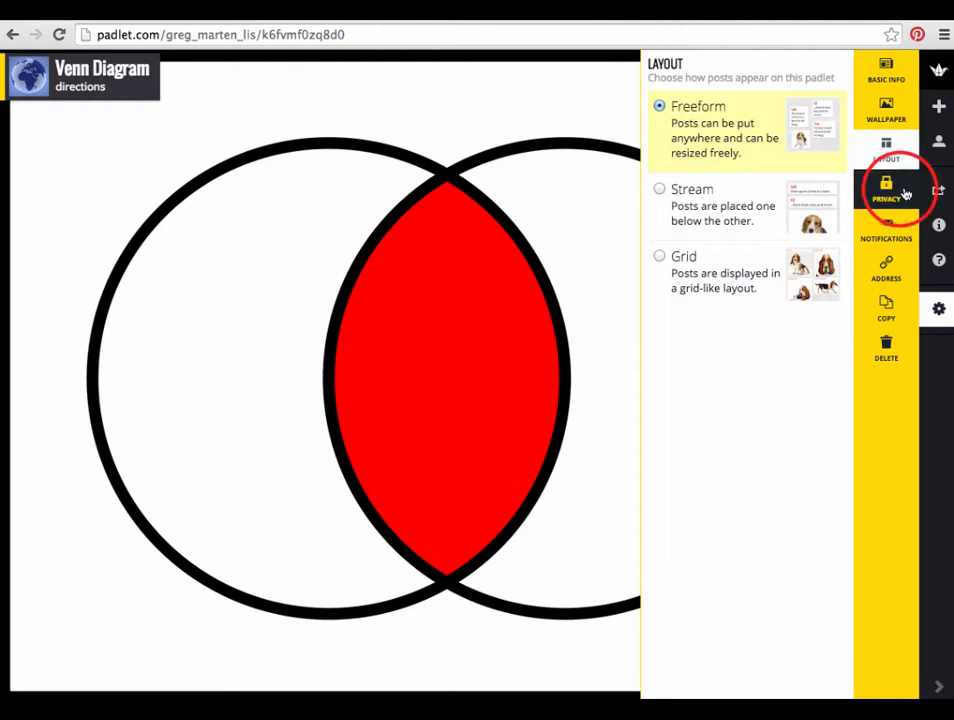
pyautogui.click(886, 190)
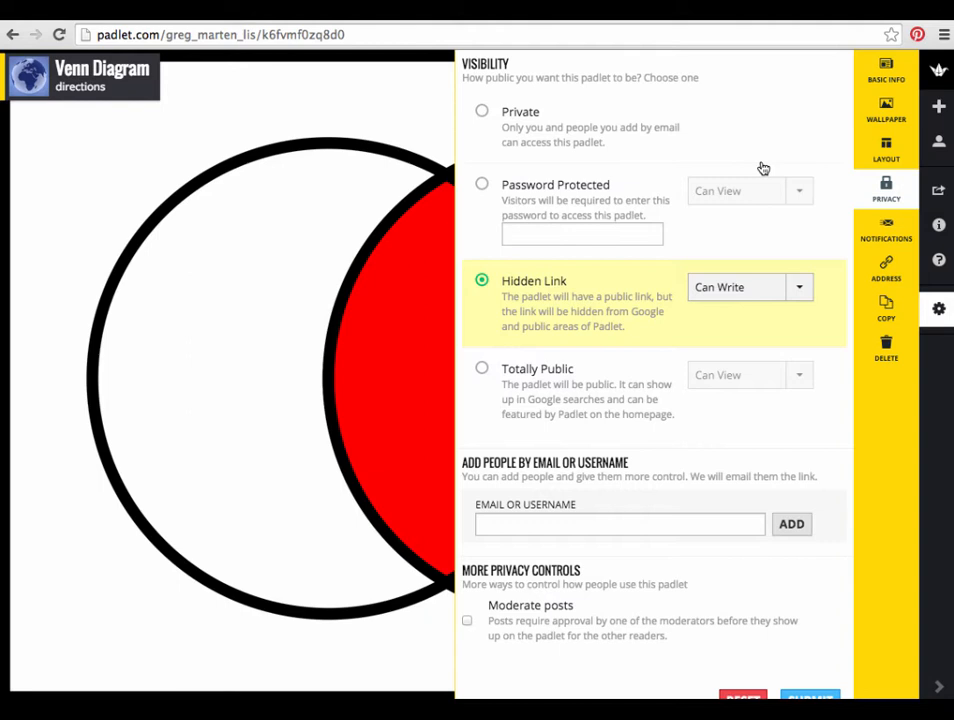
pyautogui.click(482, 190)
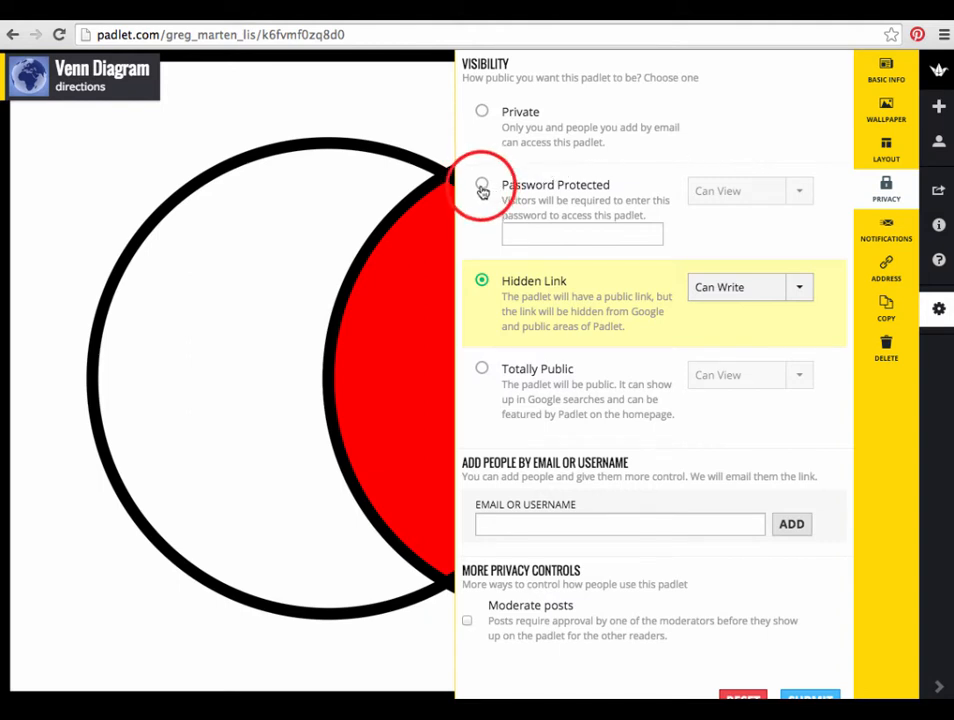
pyautogui.click(482, 188)
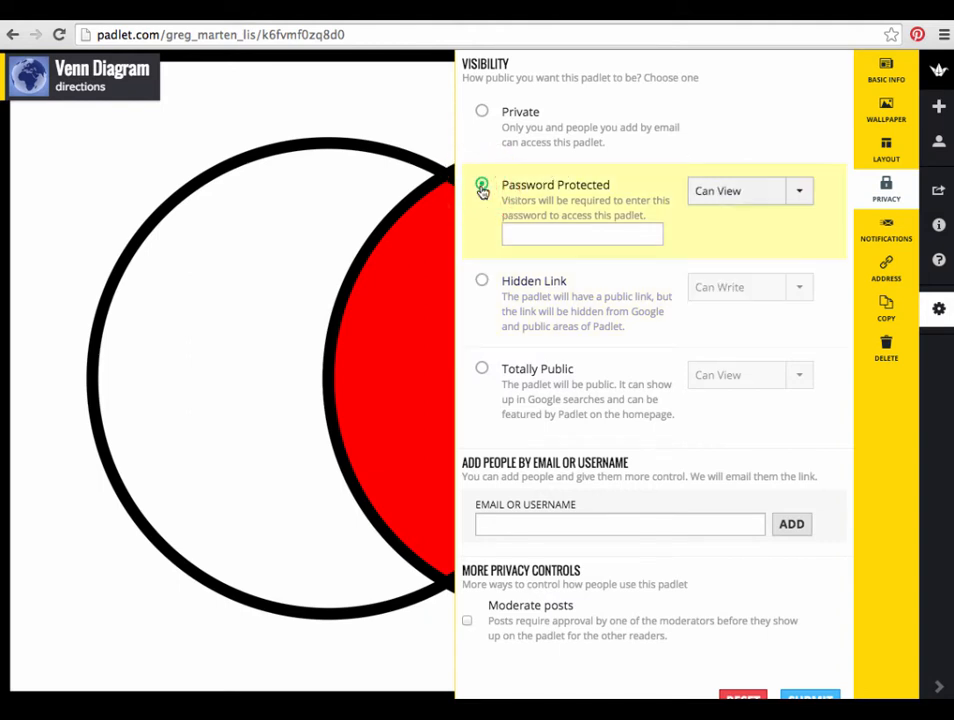
pyautogui.click(482, 184)
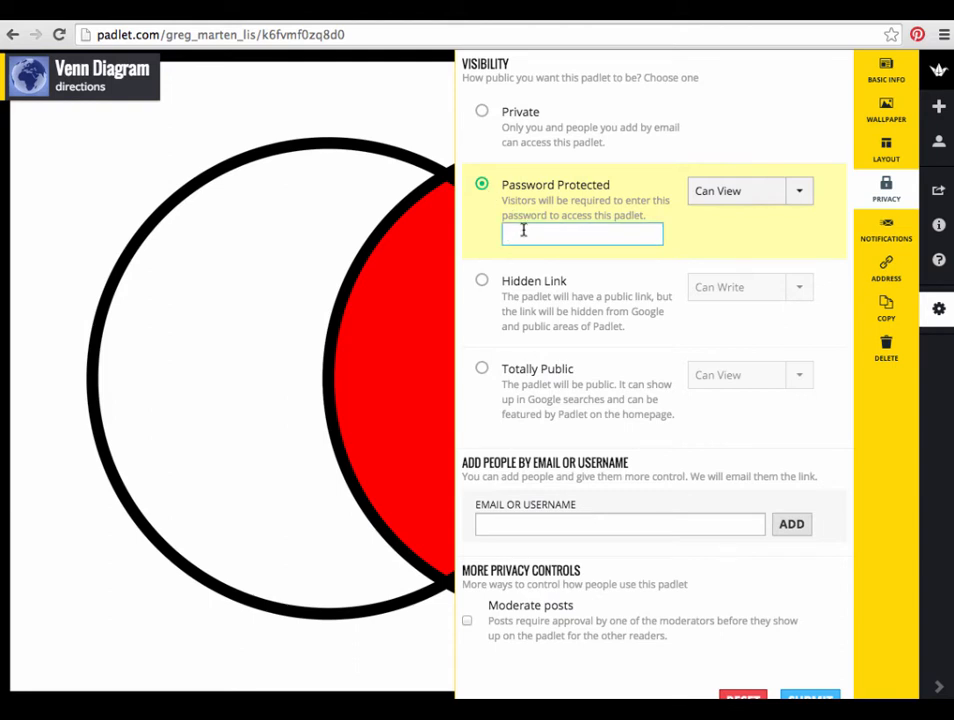
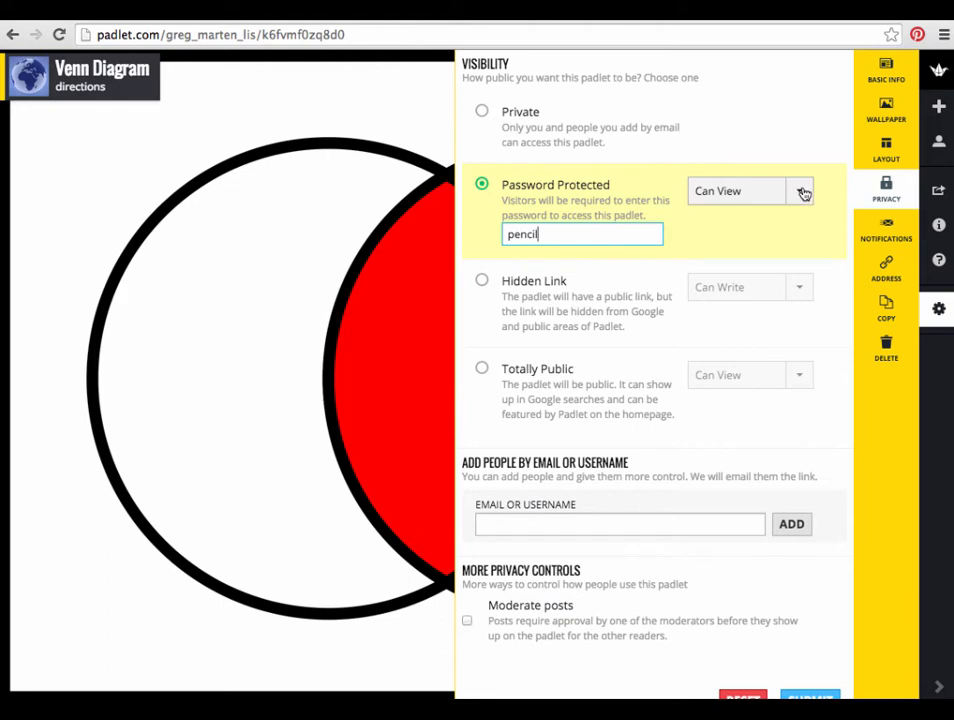
pyautogui.click(800, 192)
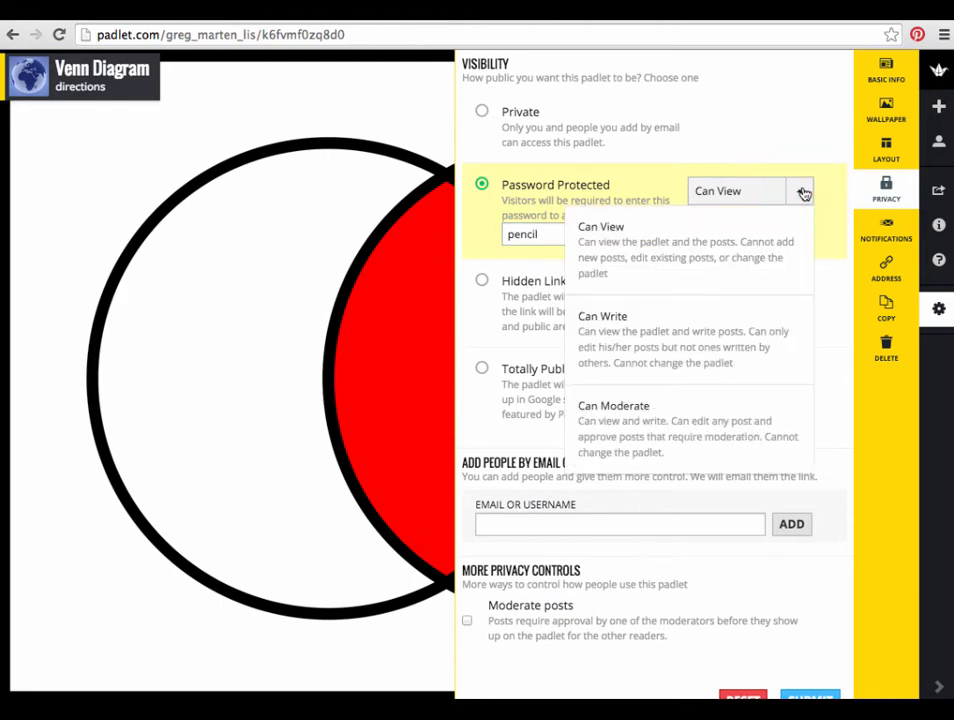
pyautogui.moveTo(616, 338)
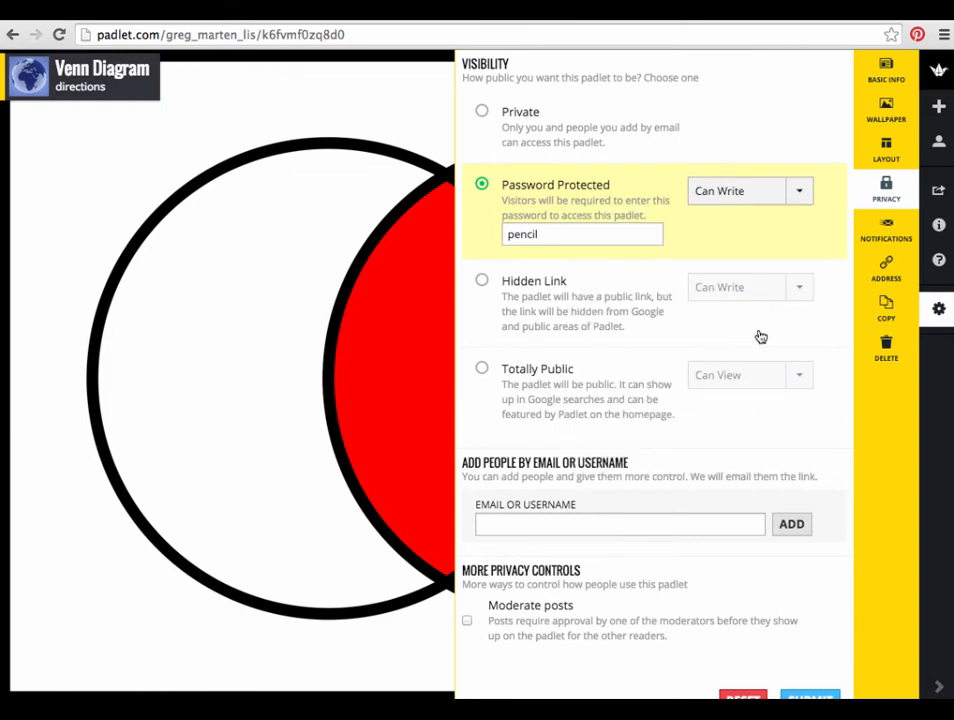
pyautogui.moveTo(482, 312)
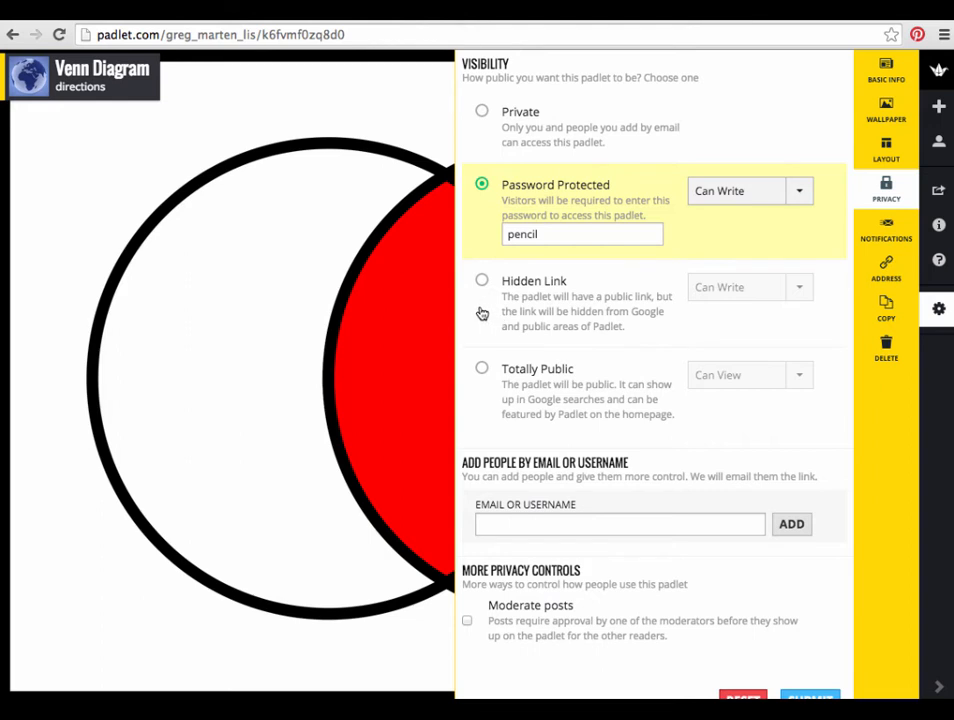
pyautogui.scroll(-3)
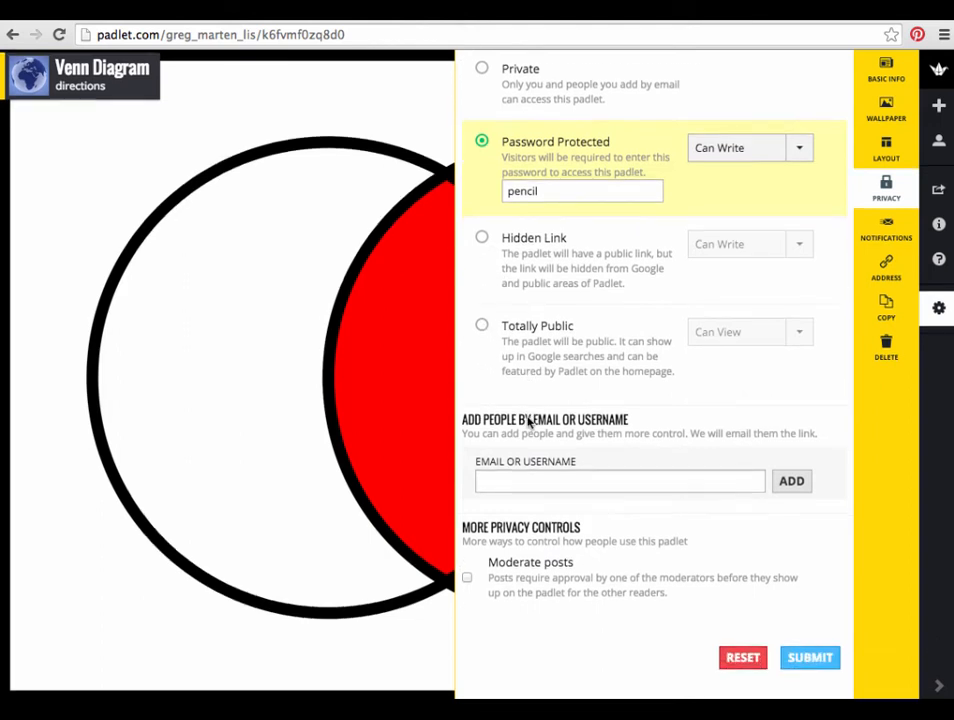
pyautogui.click(620, 482)
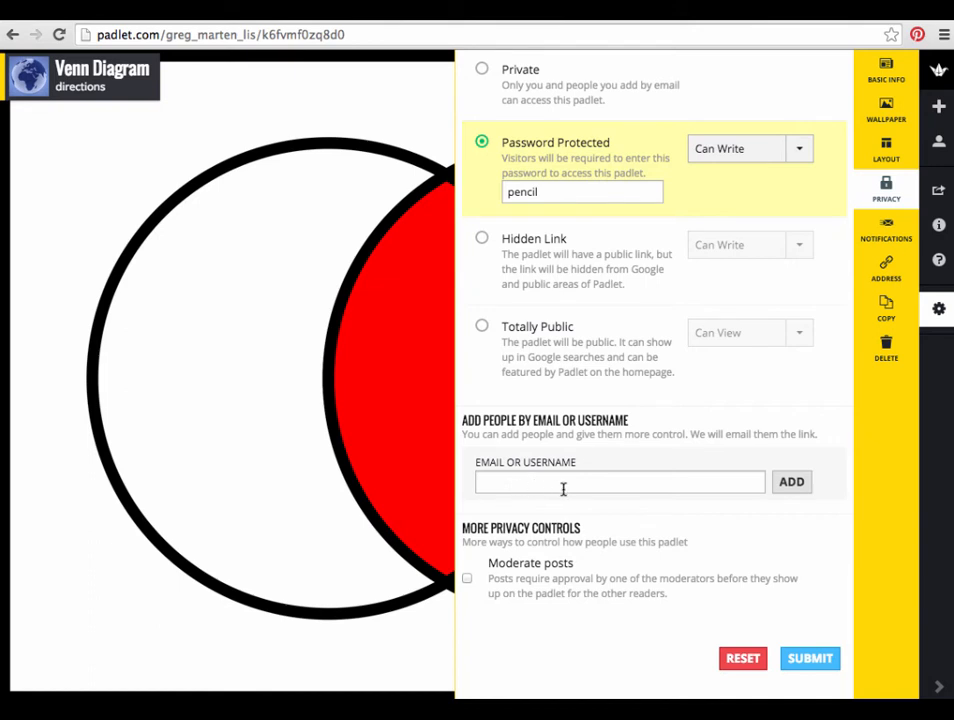
pyautogui.moveTo(508, 522)
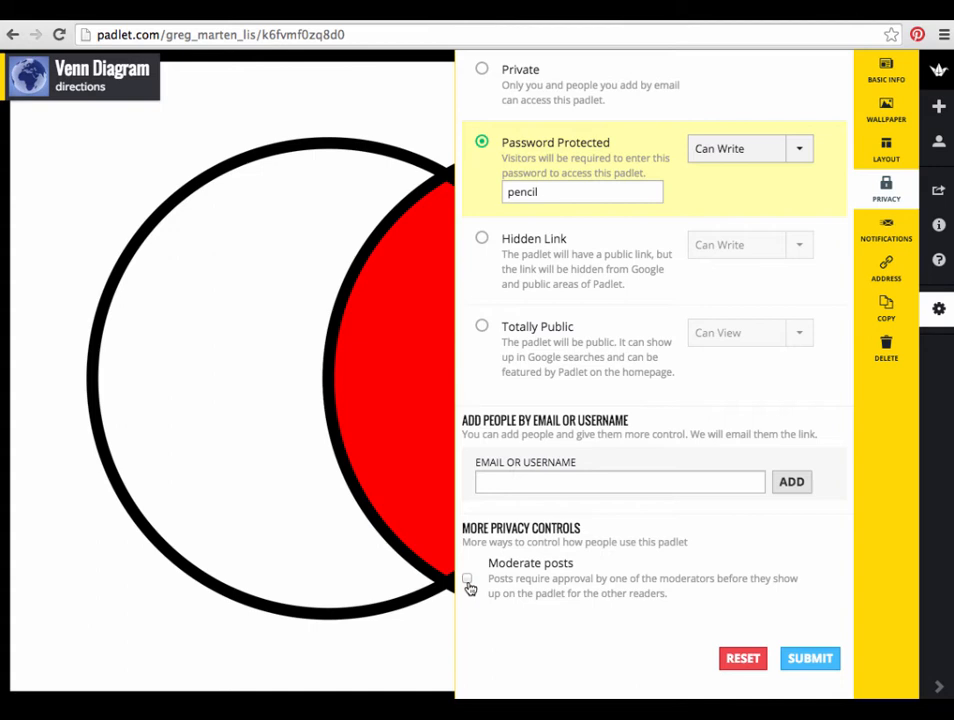
pyautogui.click(466, 578)
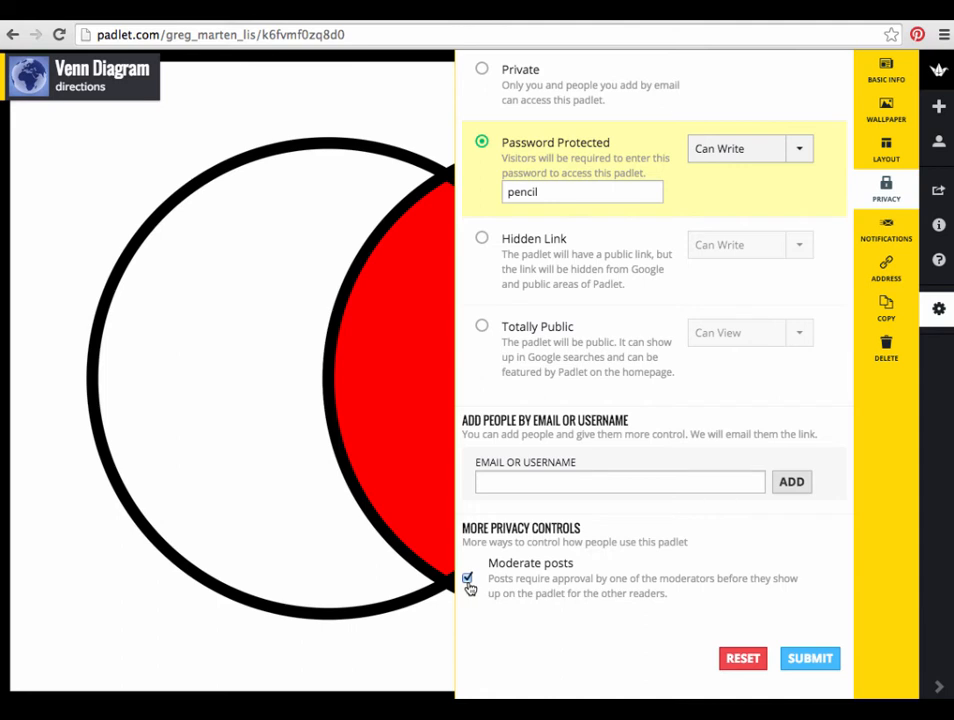
pyautogui.click(468, 578)
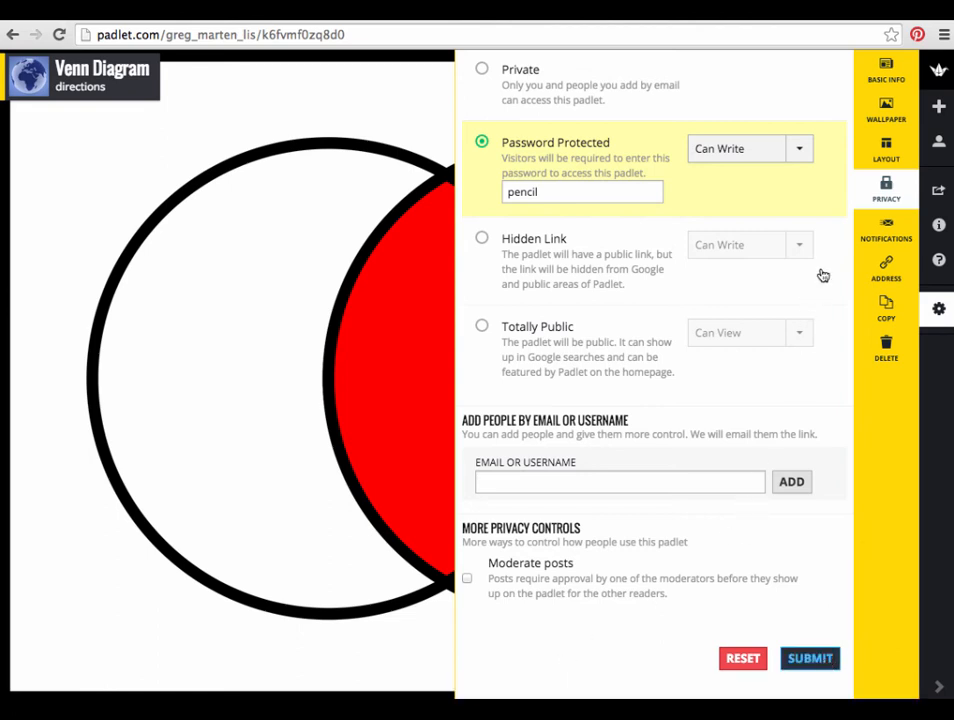
# Review the email notification setting, then show the wall's current web address
pyautogui.click(886, 230)
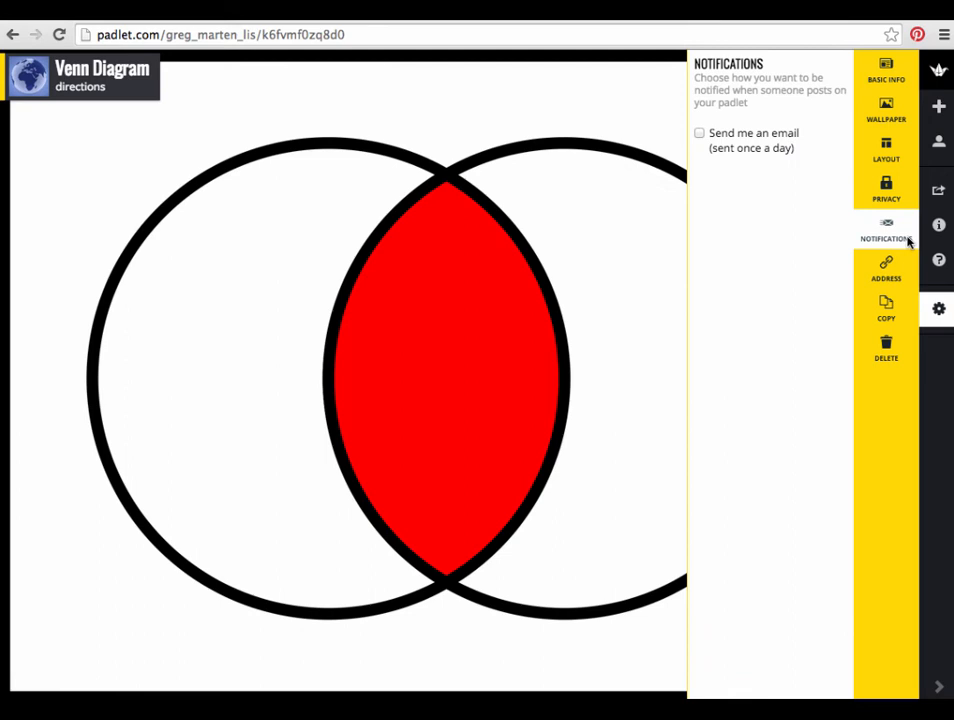
pyautogui.moveTo(698, 144)
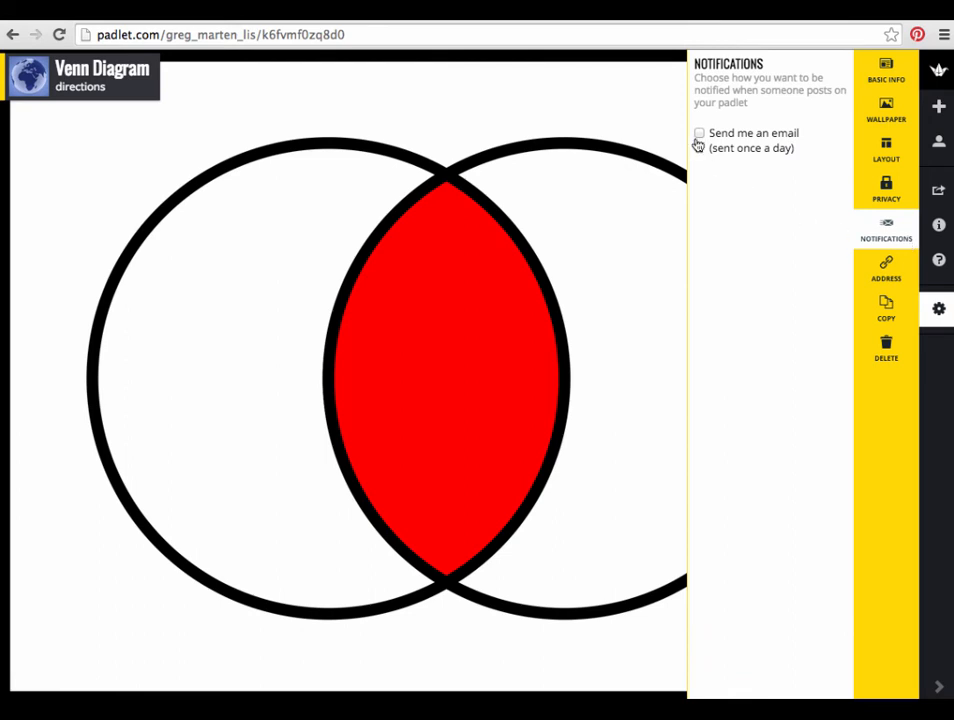
pyautogui.moveTo(704, 152)
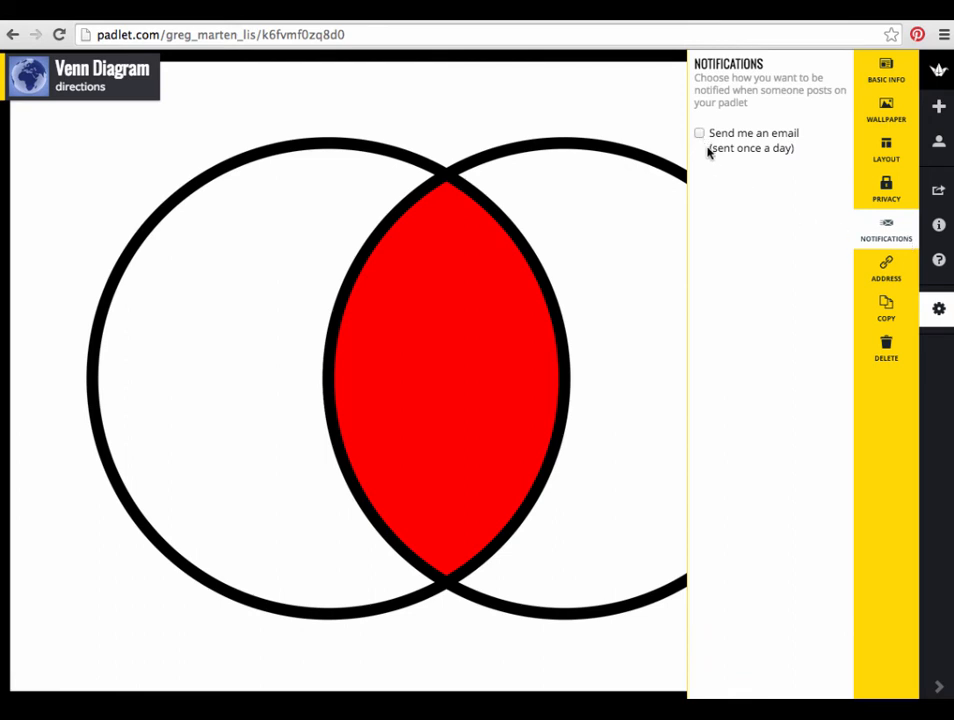
pyautogui.moveTo(740, 184)
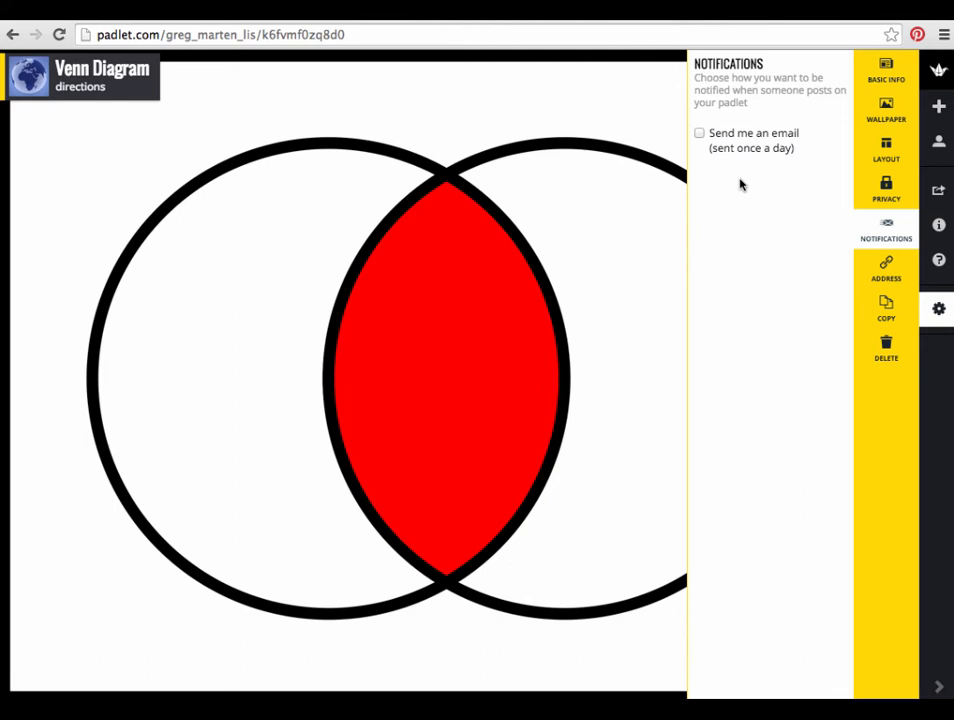
pyautogui.click(884, 268)
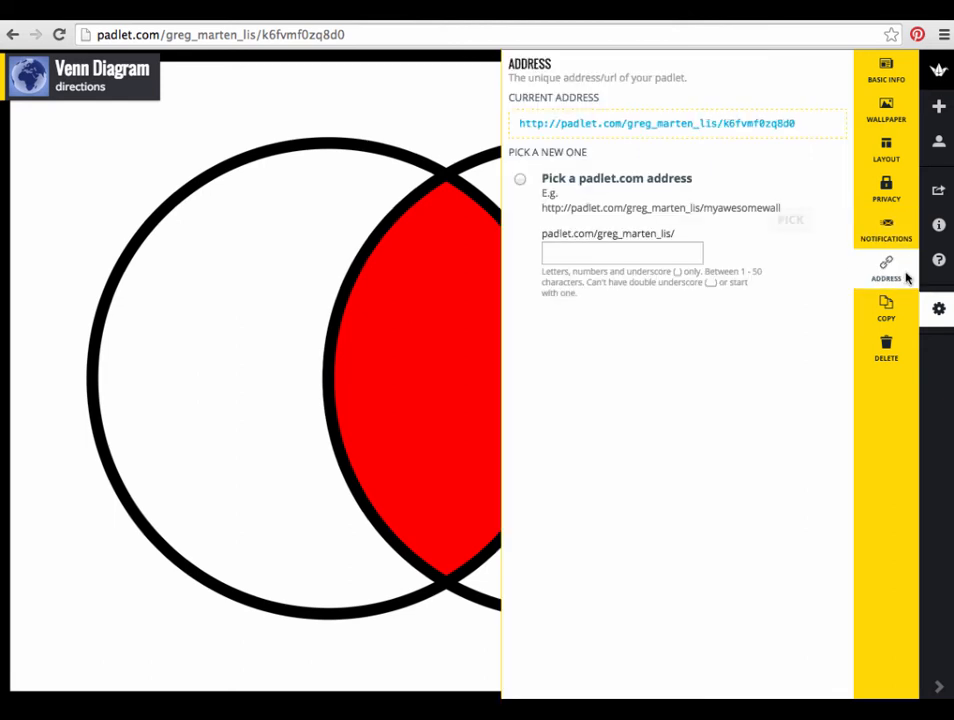
pyautogui.click(676, 124)
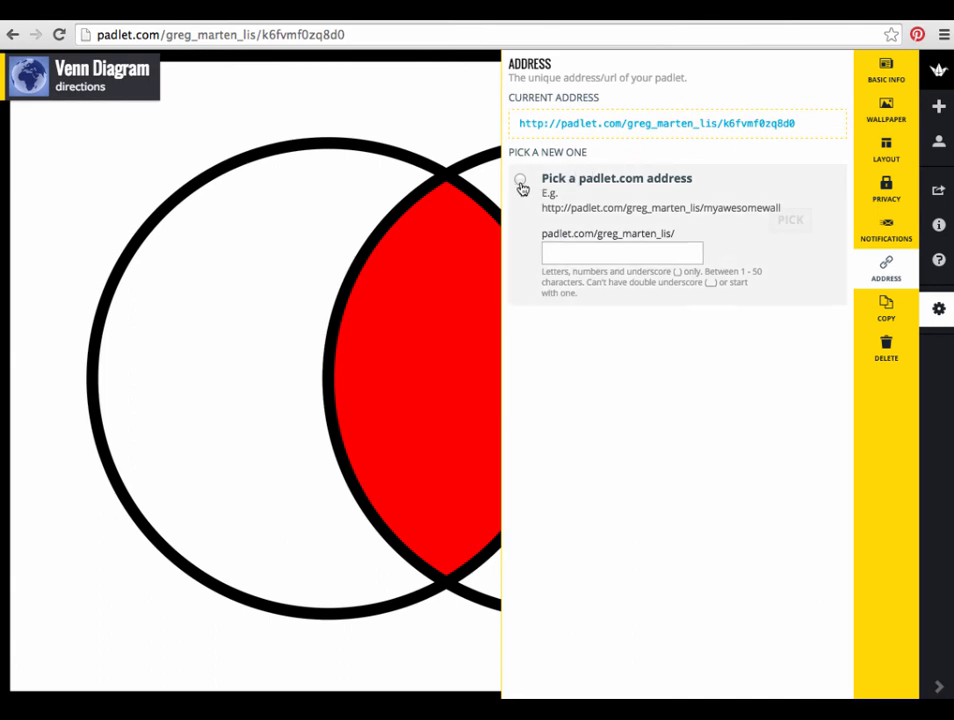
pyautogui.click(520, 178)
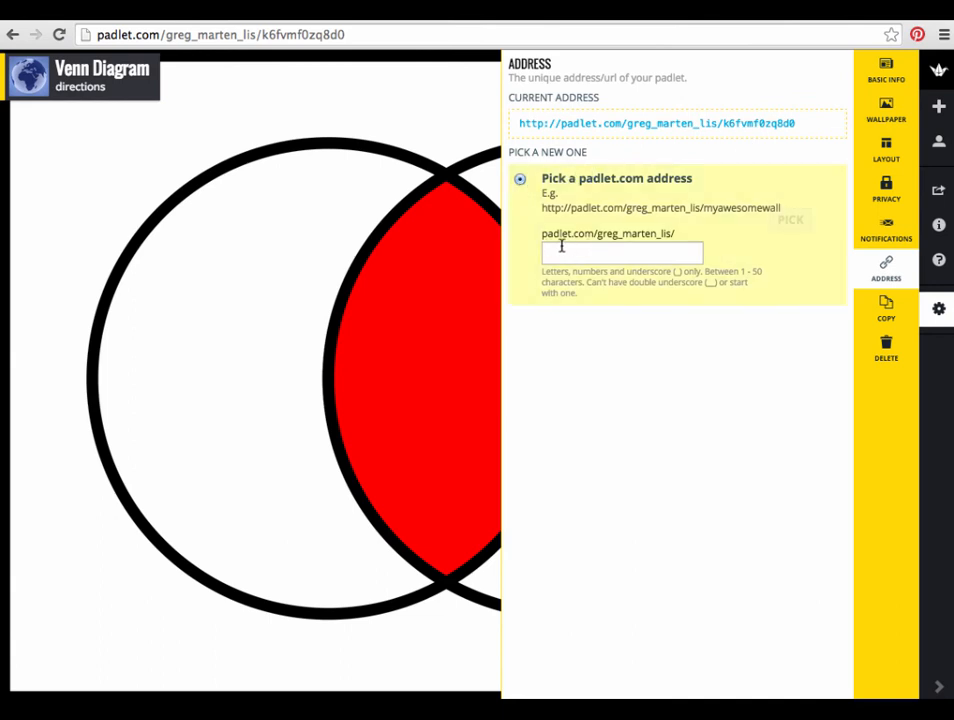
pyautogui.moveTo(644, 244)
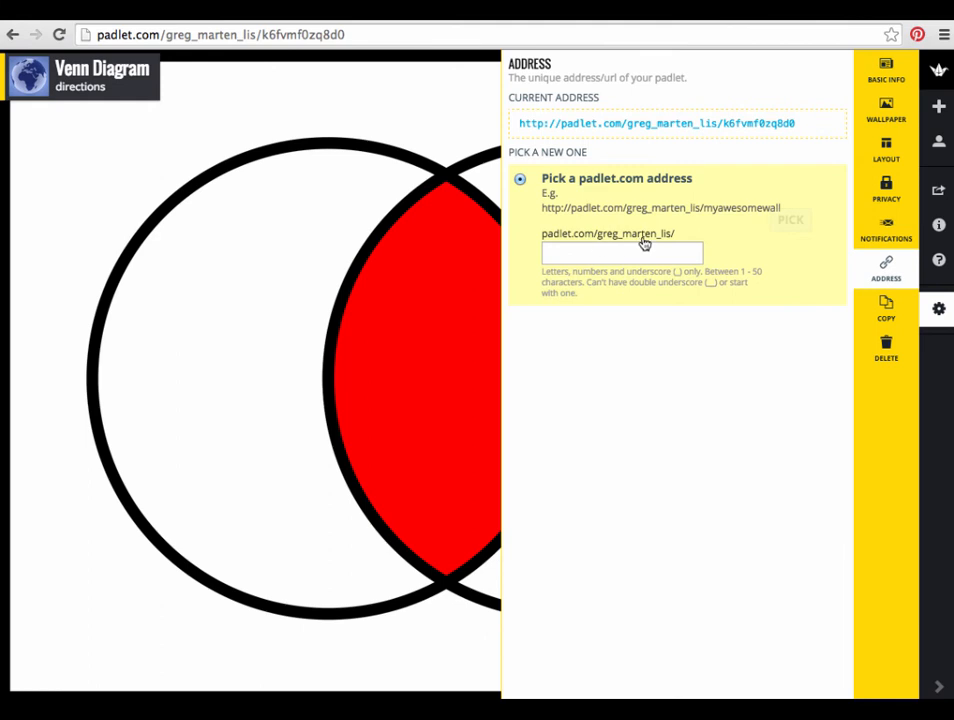
pyautogui.click(620, 252)
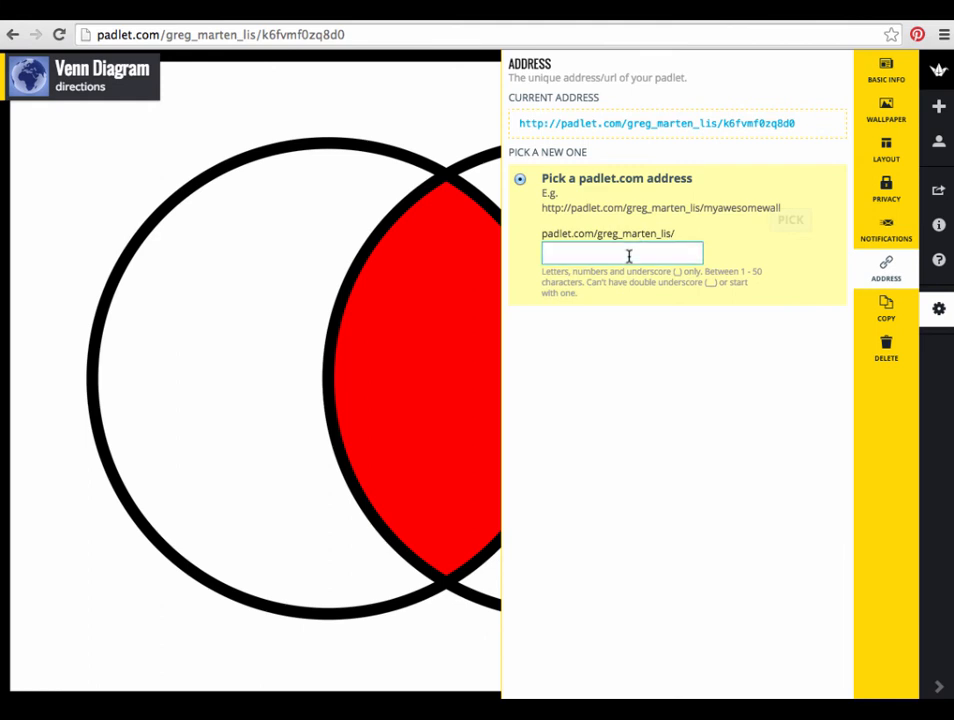
pyautogui.write('v')
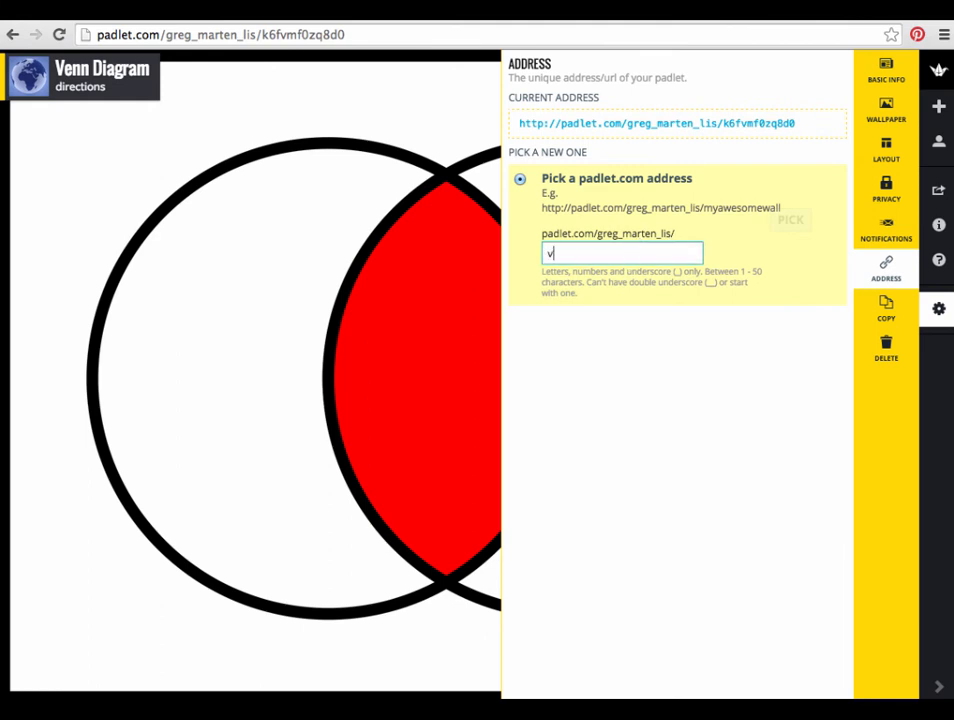
pyautogui.write('enn')
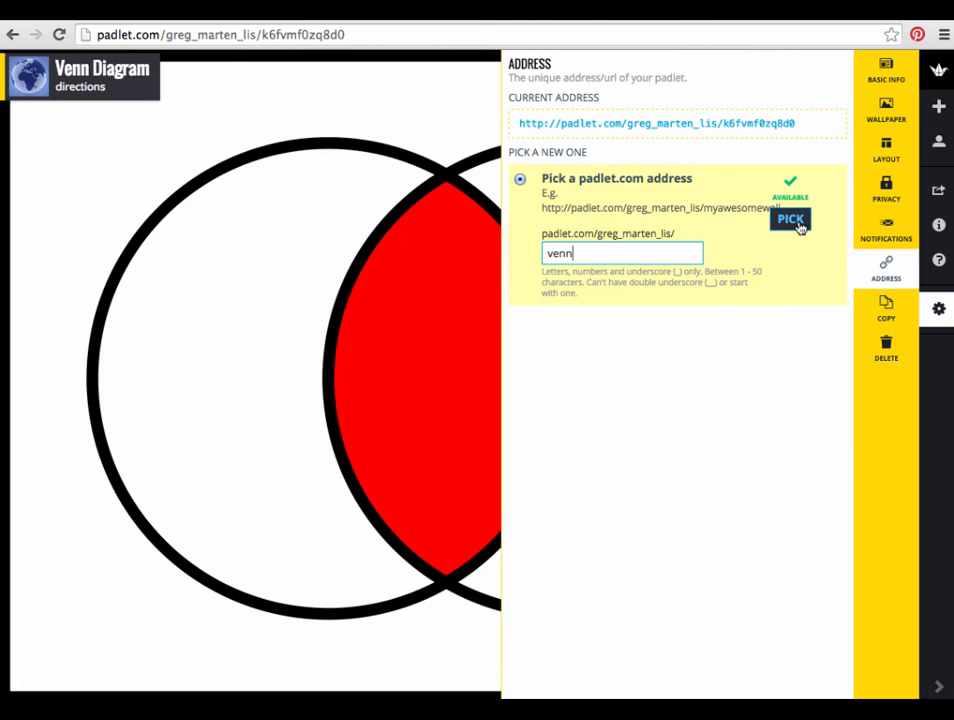
pyautogui.click(790, 218)
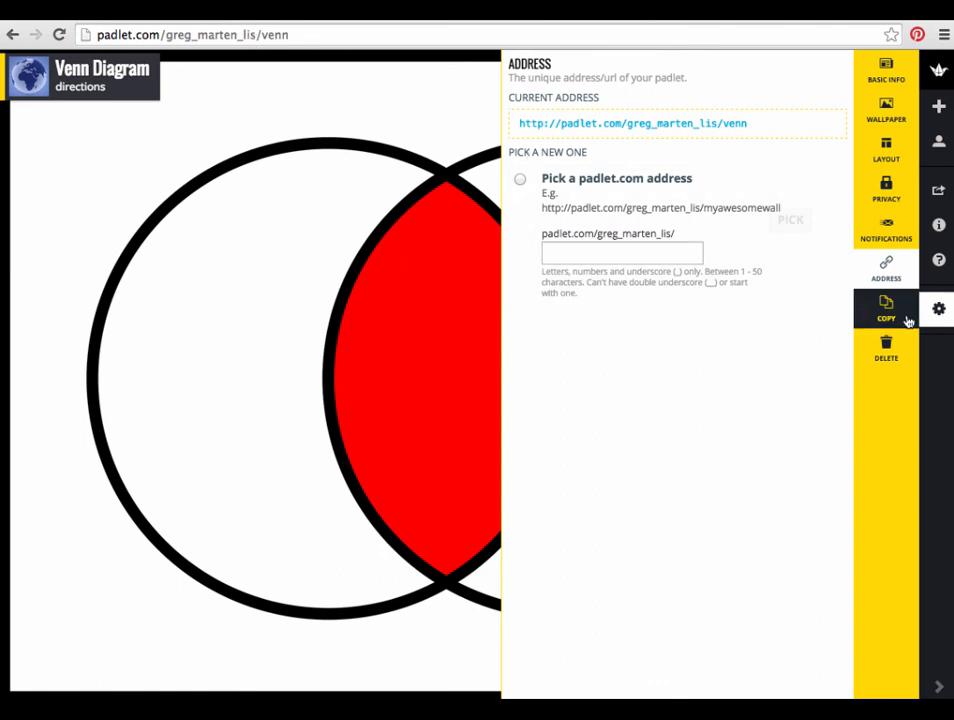
pyautogui.moveTo(900, 312)
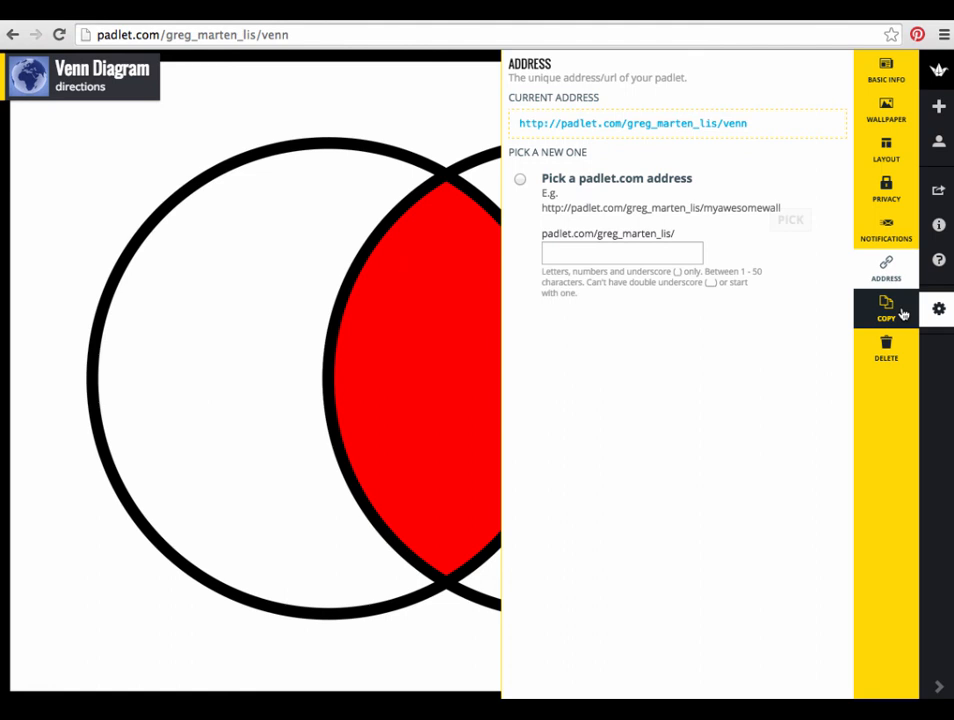
# Glance at the copy options, then show the clear-all-posts and delete-padlet options
pyautogui.click(884, 310)
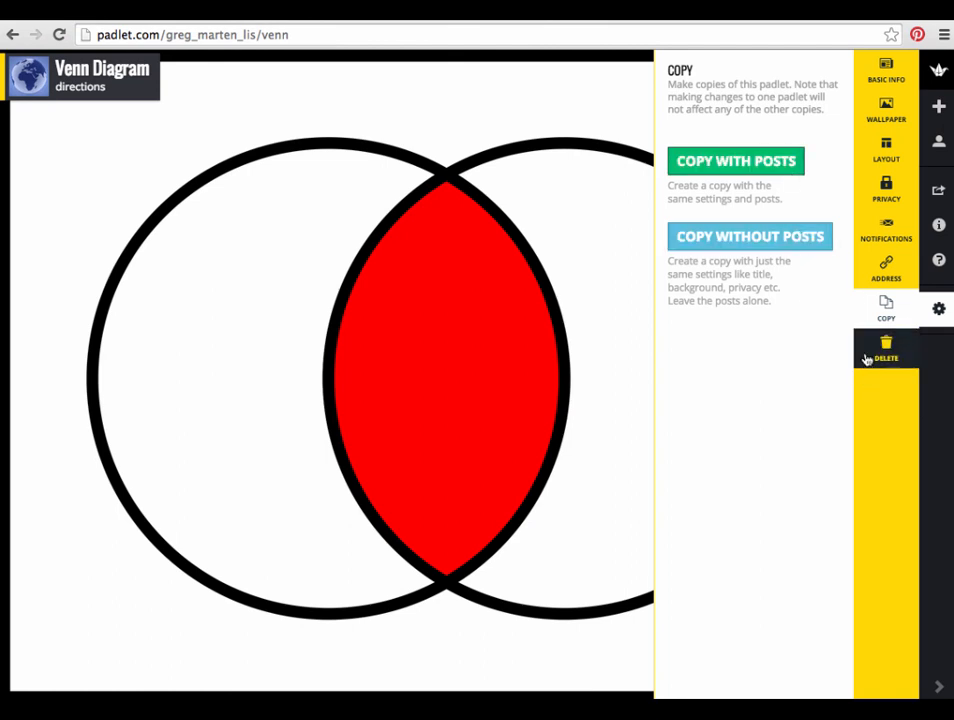
pyautogui.click(884, 344)
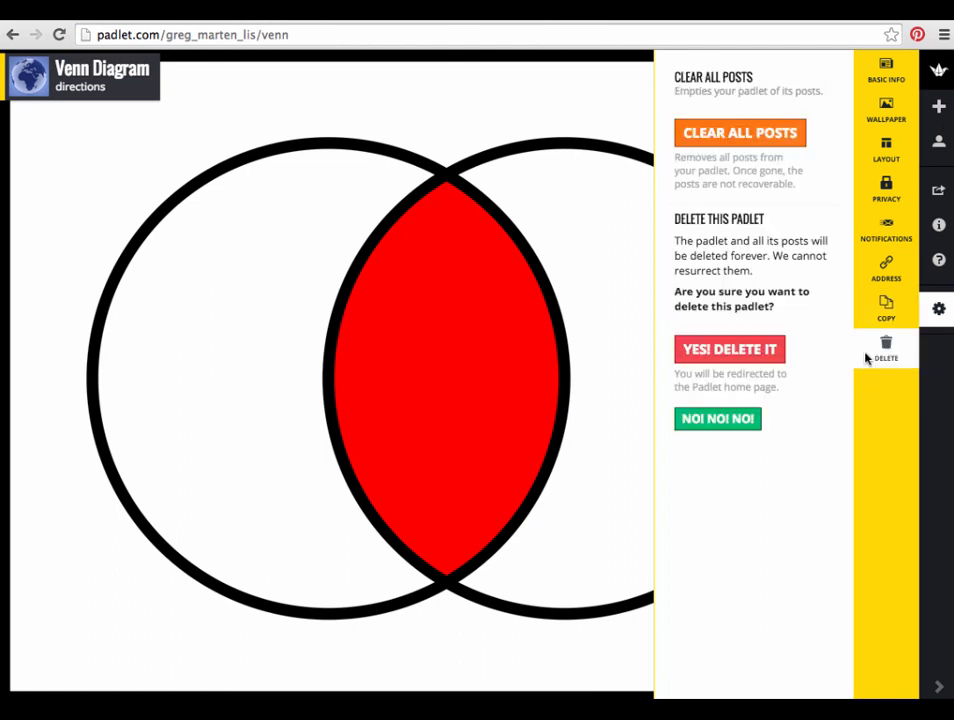